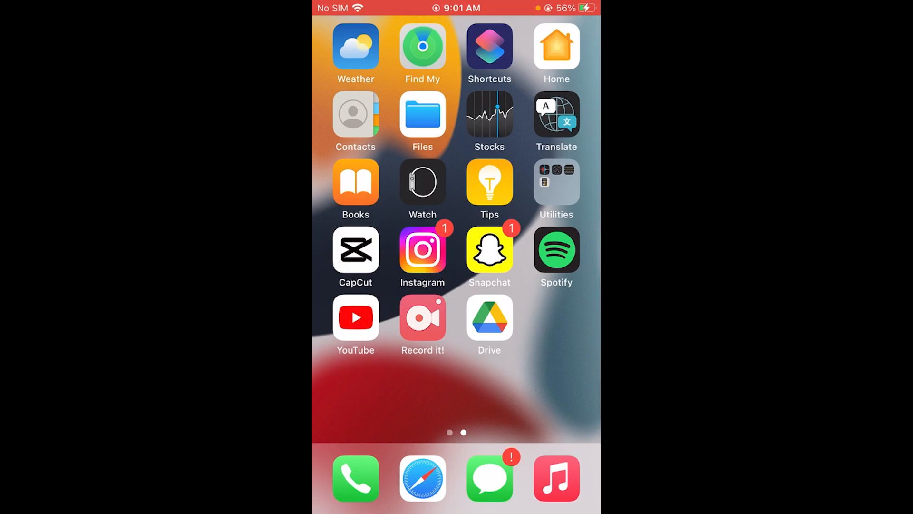
# Open the heart tunnel project and undo the scale change and the added keyframe
pyautogui.click(355, 256)
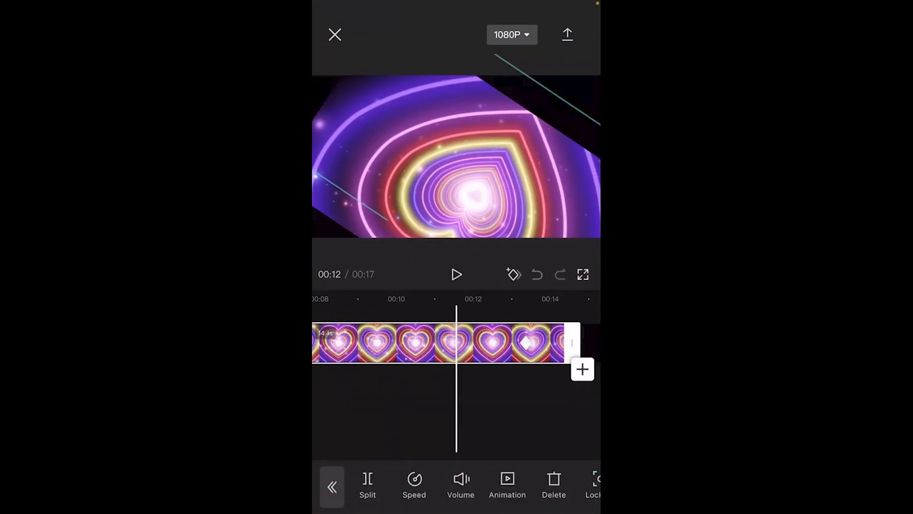
pyautogui.click(536, 274)
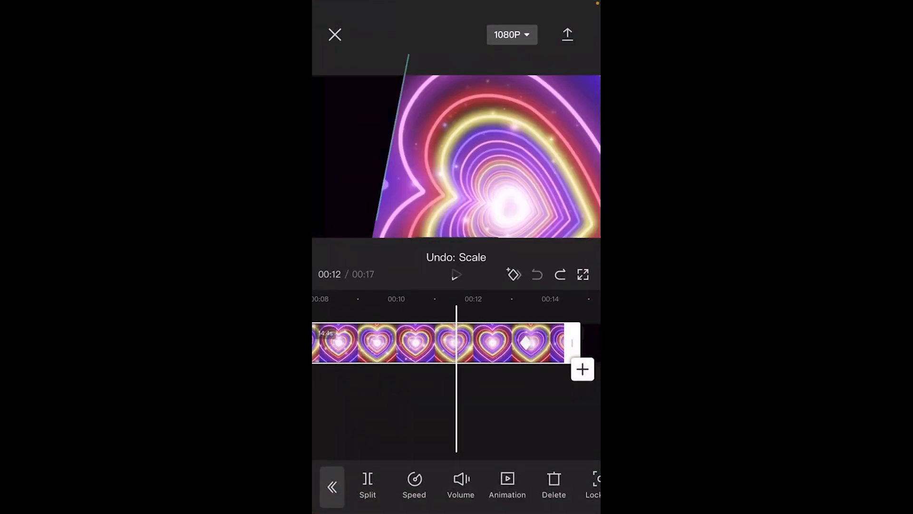
pyautogui.click(513, 274)
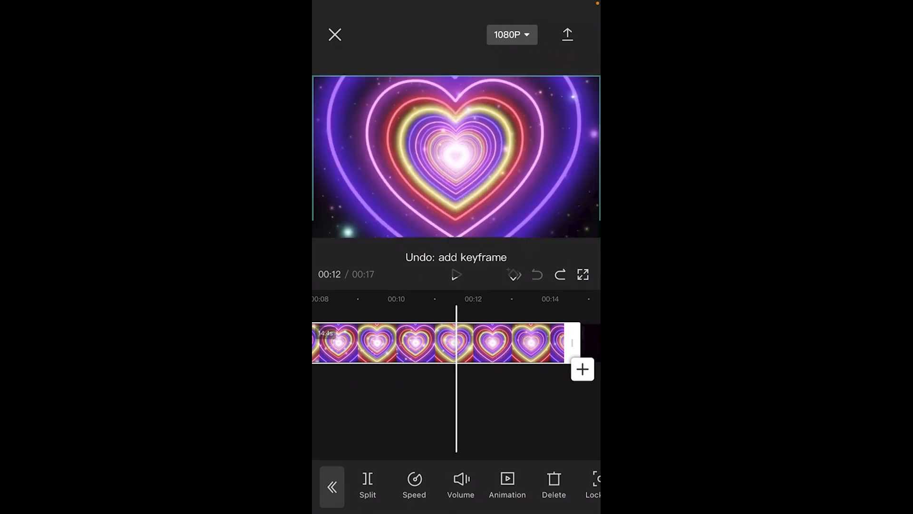
# Split the clip near the three-second point and leave the transition between the parts empty
pyautogui.click(537, 274)
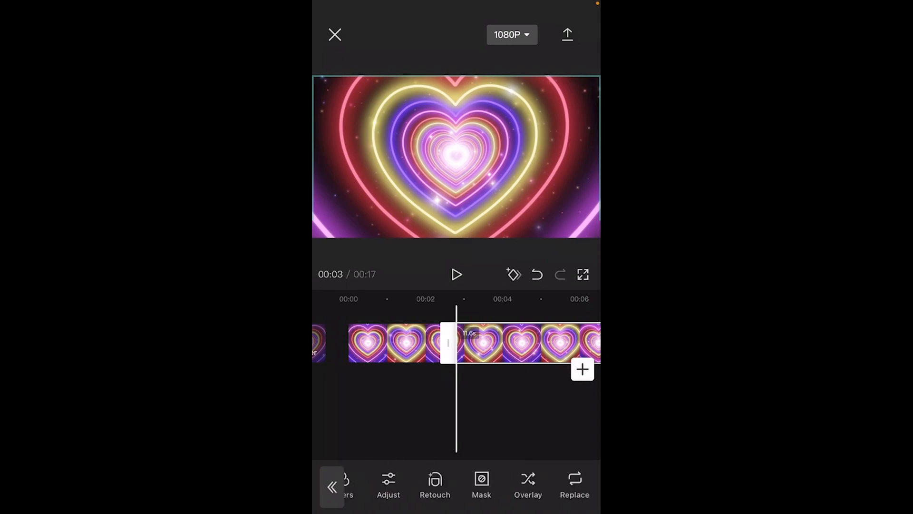
pyautogui.click(448, 344)
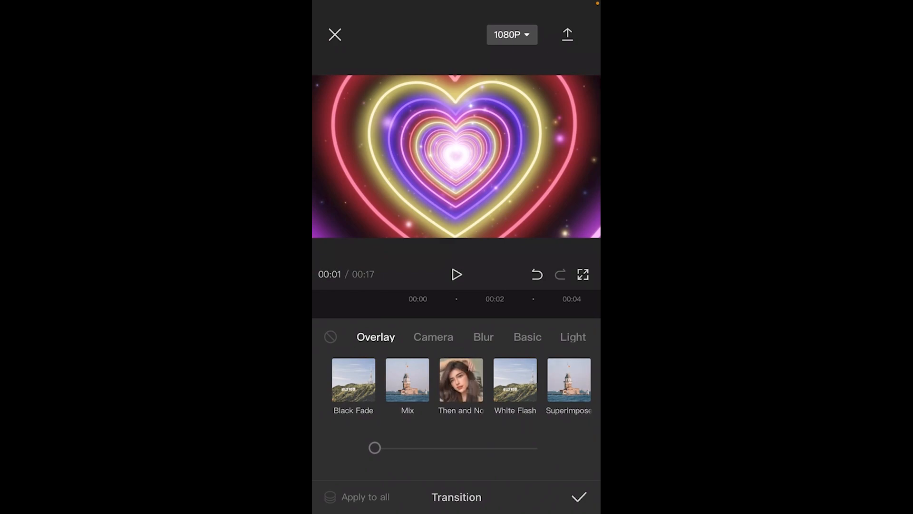
pyautogui.click(578, 496)
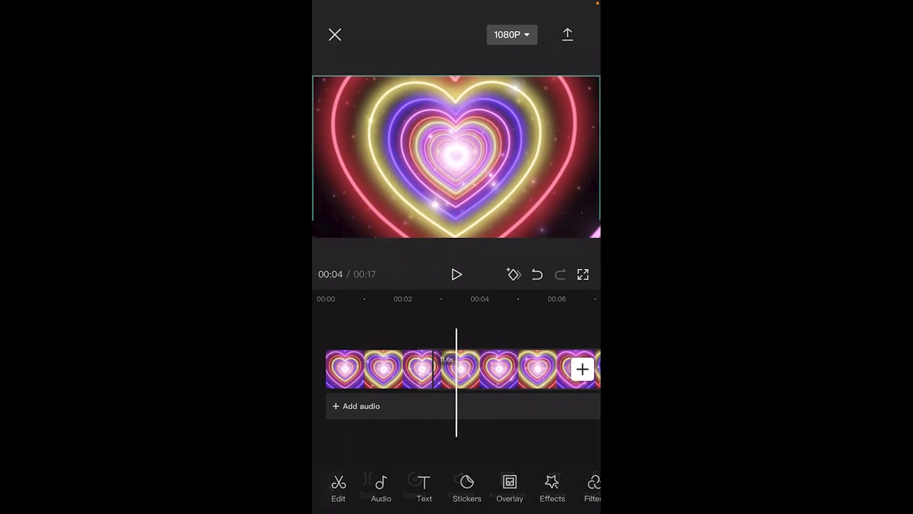
# Reshape the second clip's colour curves so the hearts turn blue and pink
pyautogui.click(385, 368)
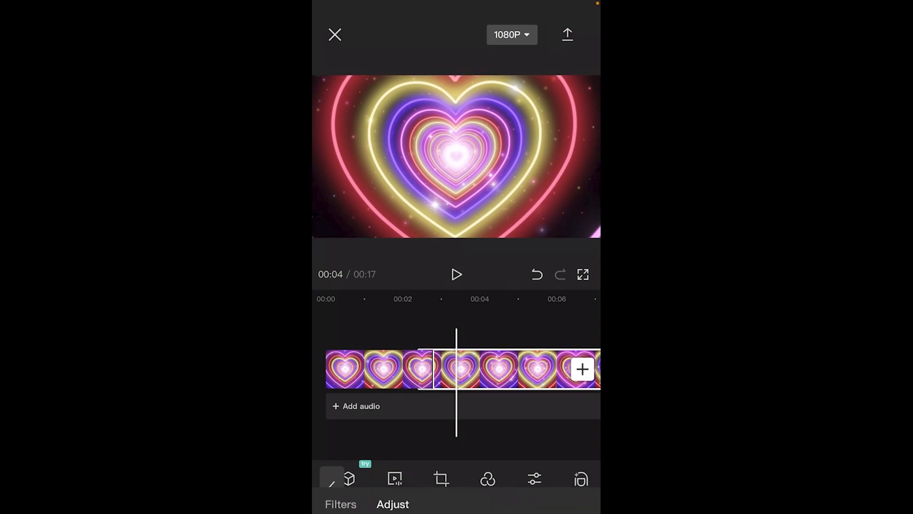
pyautogui.click(393, 504)
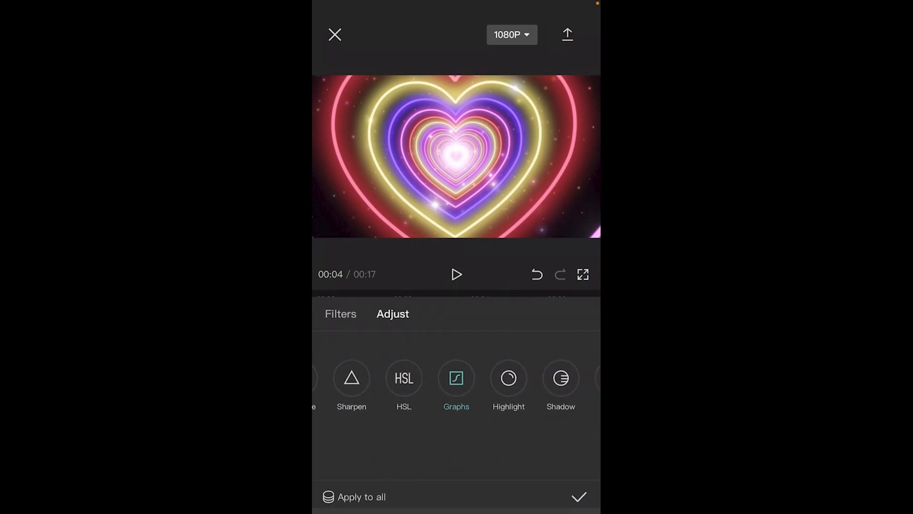
pyautogui.click(455, 378)
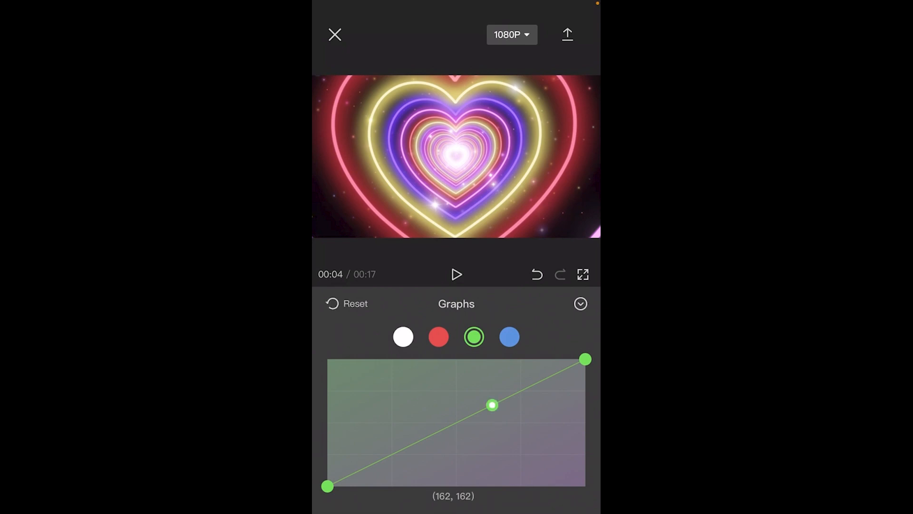
pyautogui.click(438, 337)
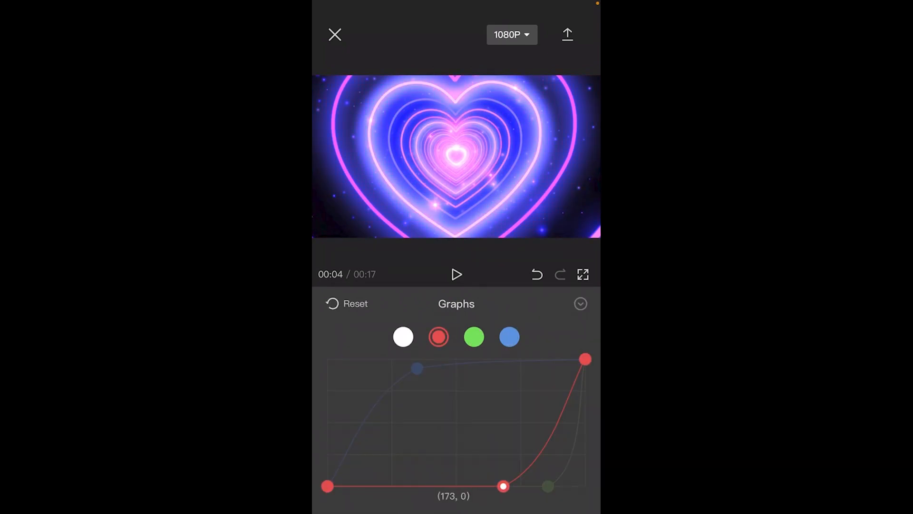
pyautogui.click(580, 304)
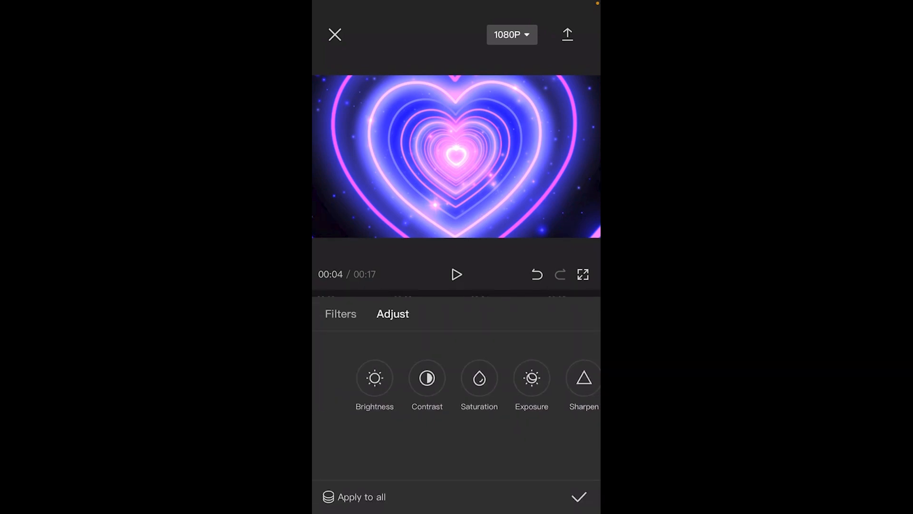
# Boost contrast and then exposure on the blue-pink segment so the hearts glow brighter
pyautogui.click(426, 378)
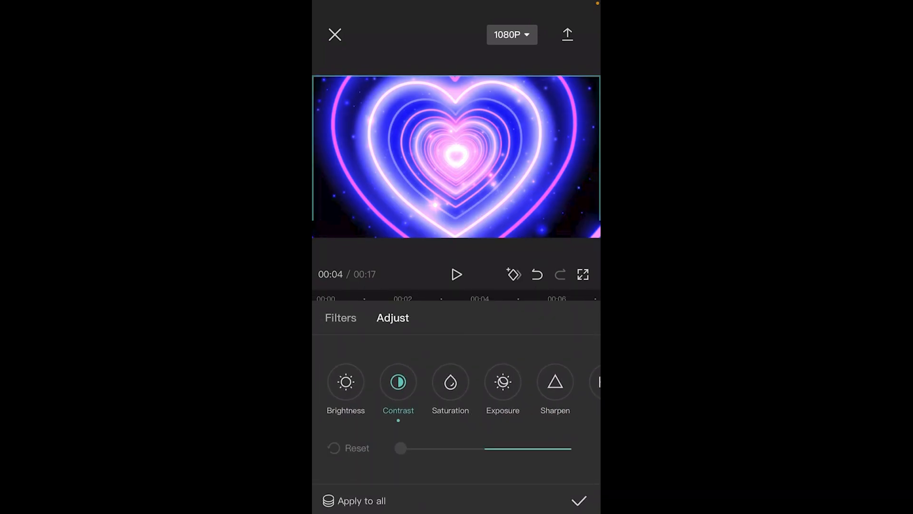
pyautogui.click(579, 501)
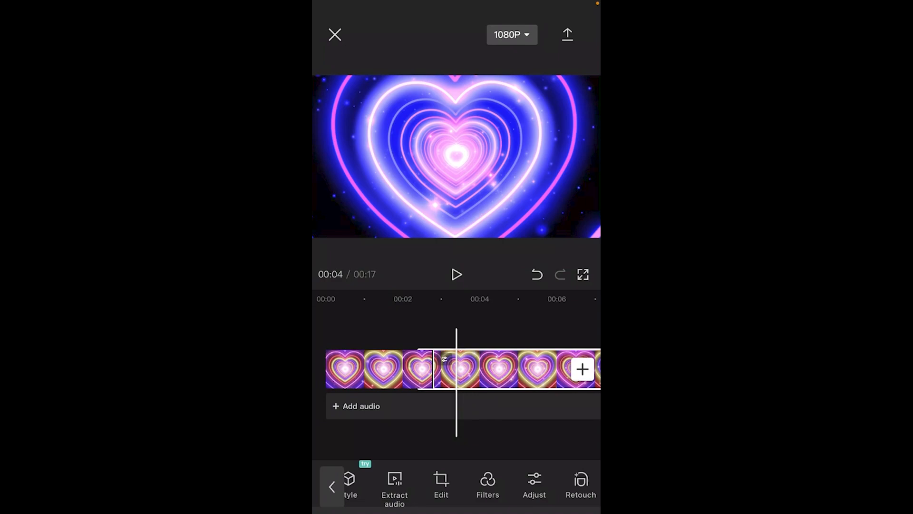
pyautogui.click(532, 484)
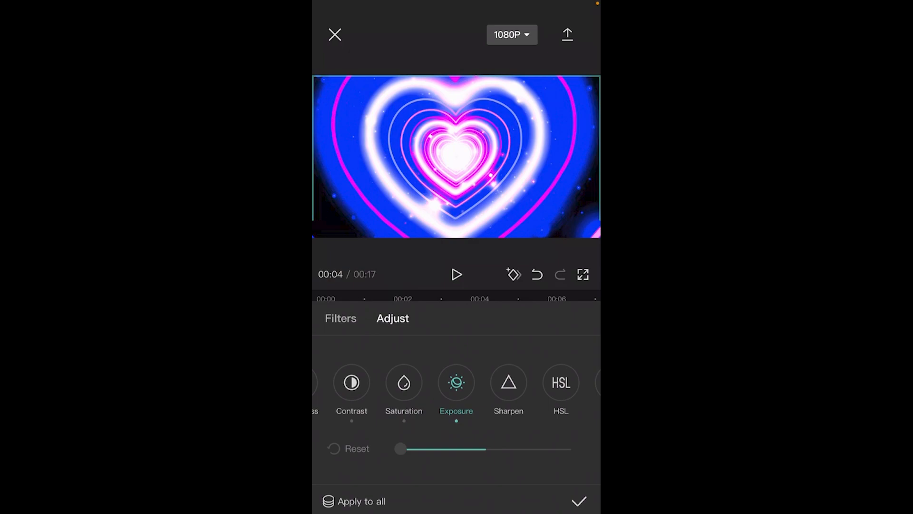
pyautogui.click(577, 501)
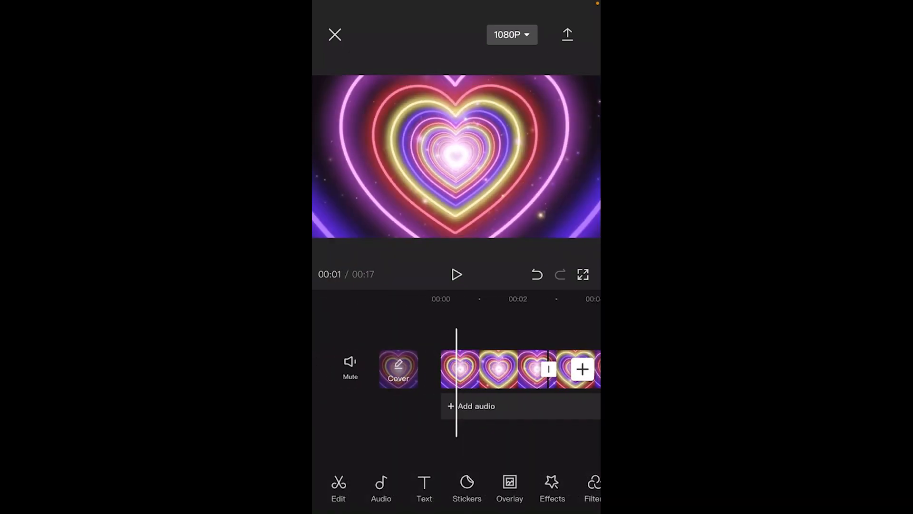
pyautogui.click(457, 274)
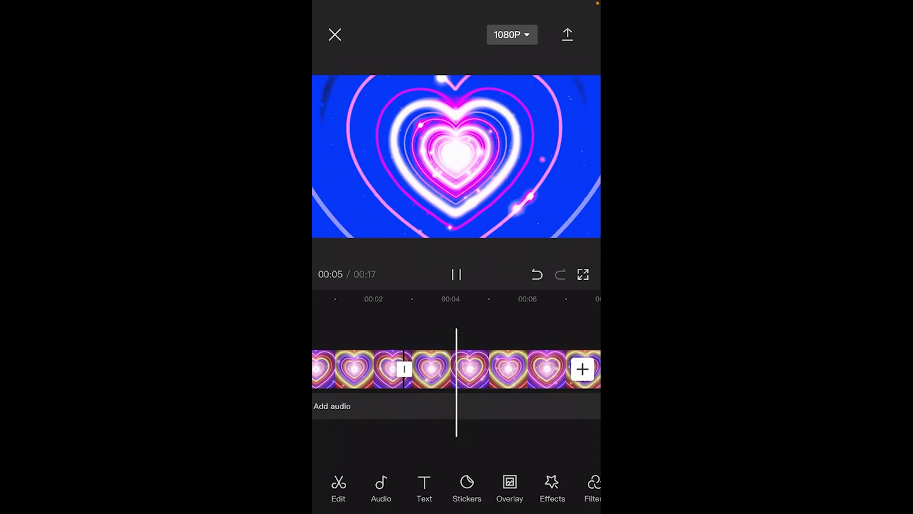
pyautogui.click(456, 274)
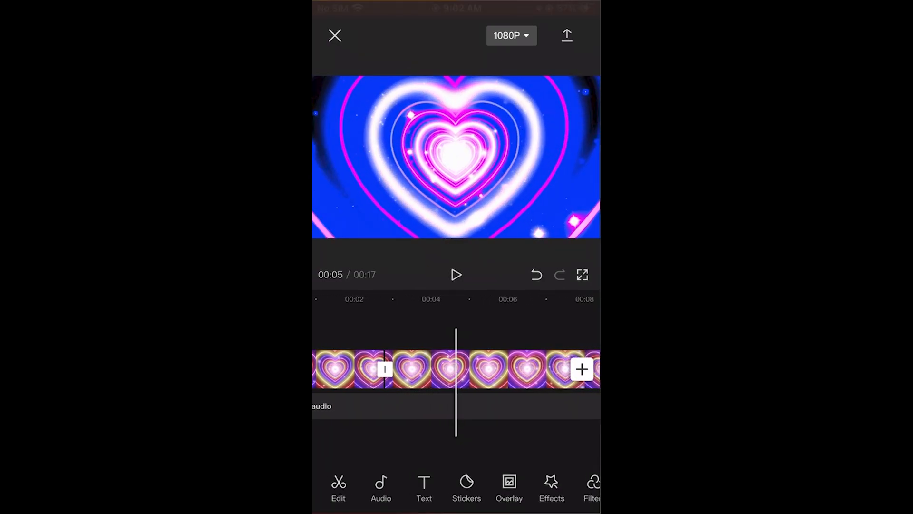